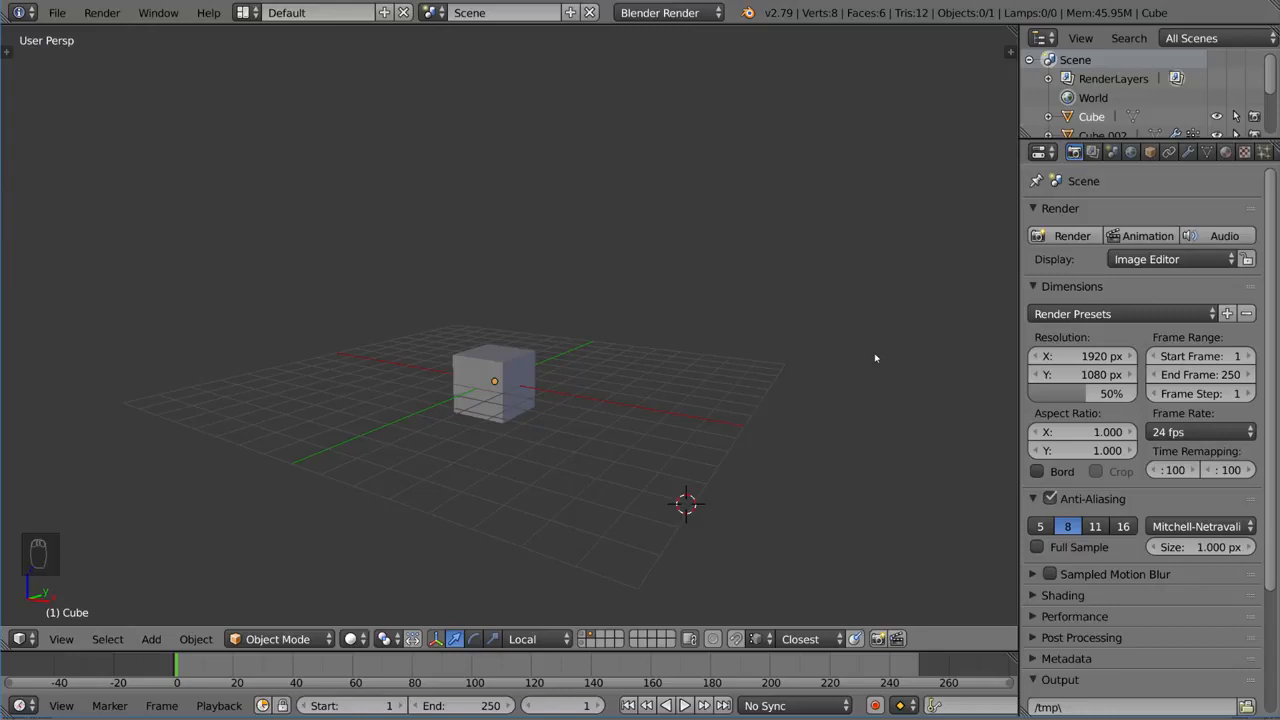
# - Select the default cube in the 3D viewport
pyautogui.click(492, 380)
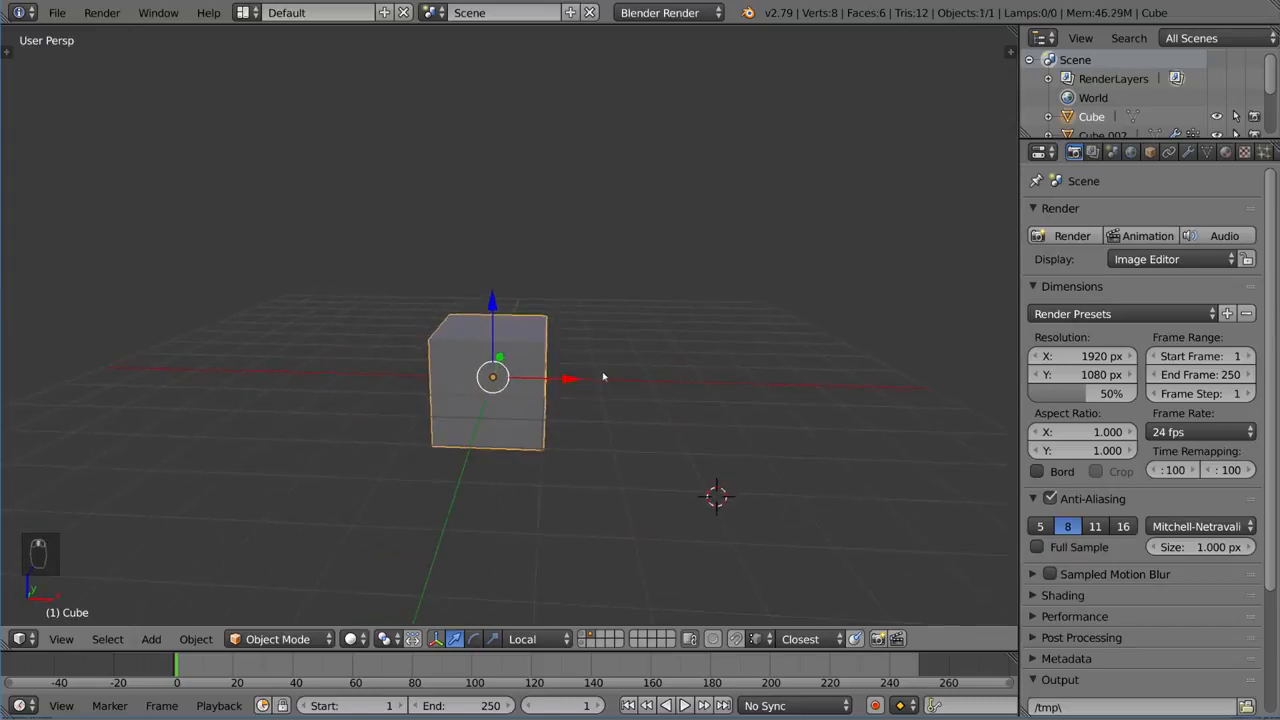
# - Halve the cube in Edit Mode and add Mirror and Subdivision Surface modifiers
pyautogui.click(1192, 152)
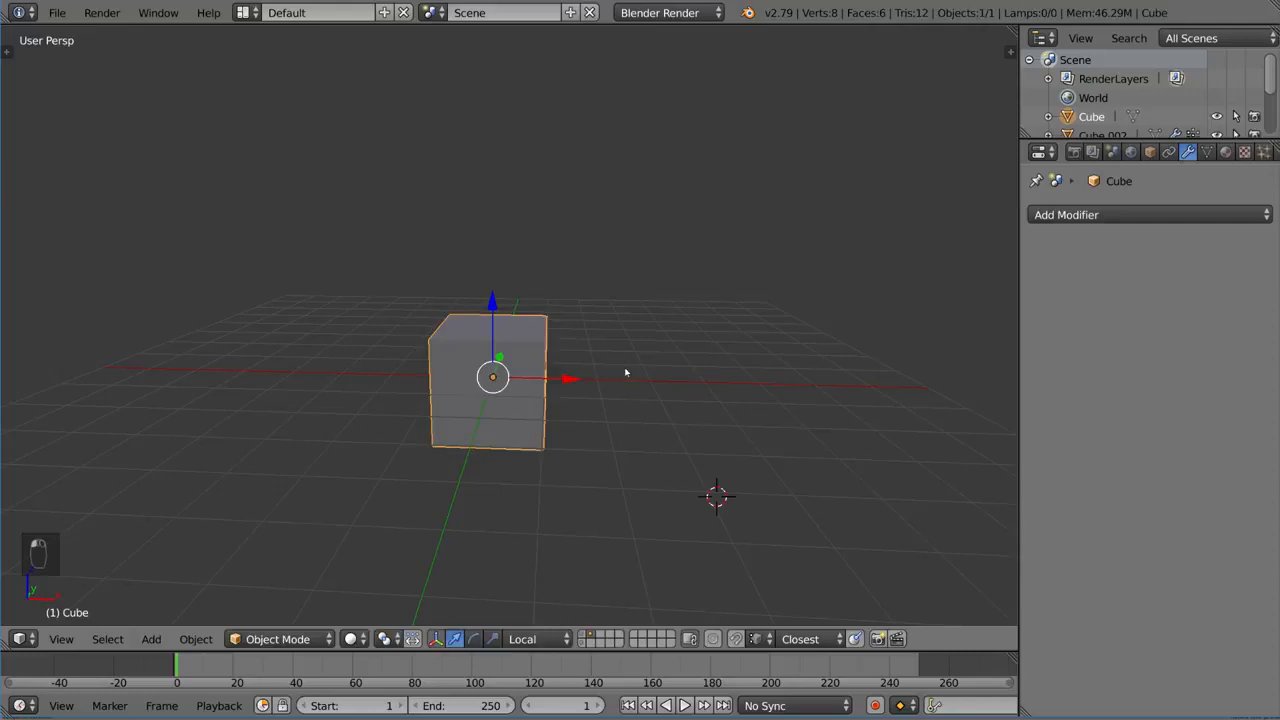
pyautogui.press('Tab')
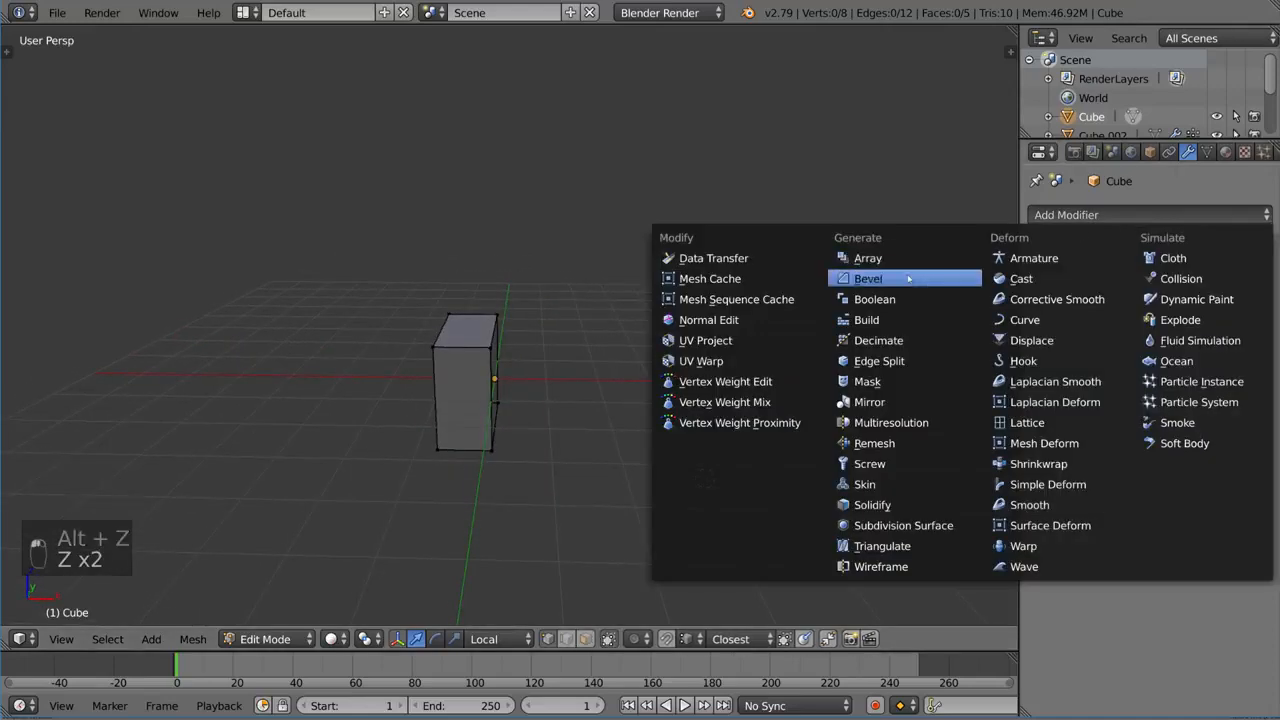
pyautogui.click(868, 402)
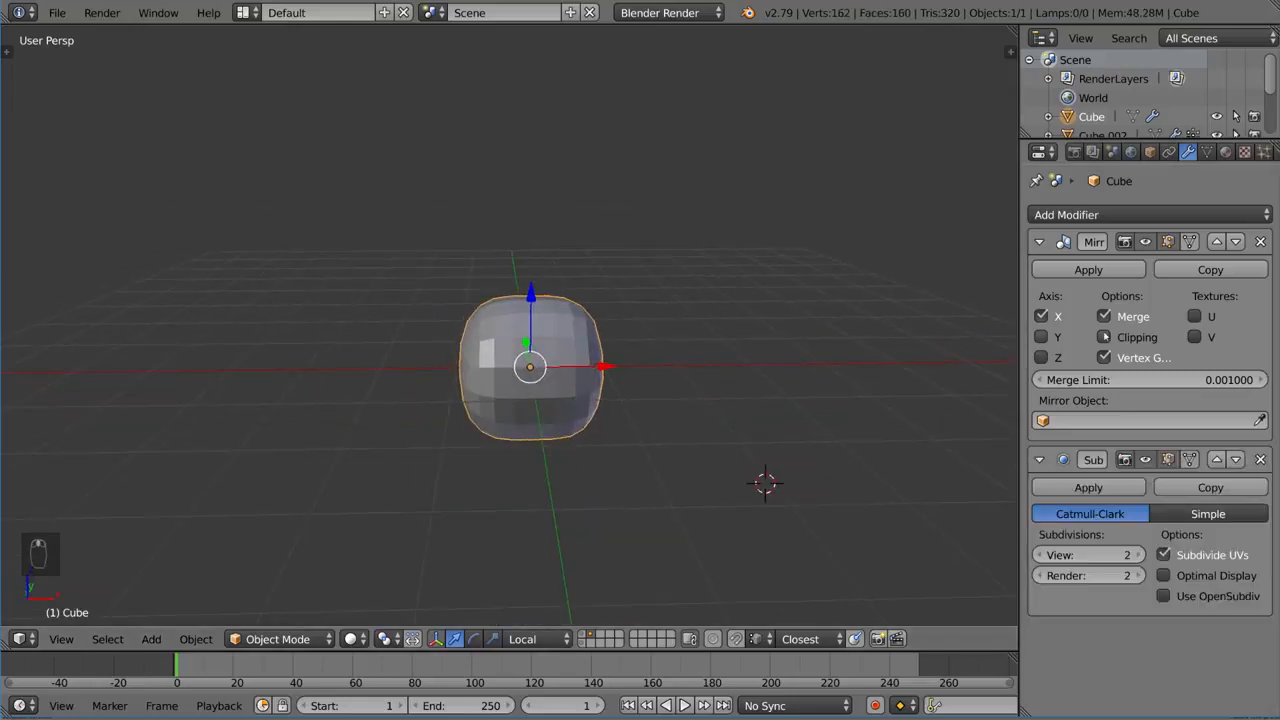
# - Stretch the mesh along Z into a tall rounded tube and add several horizontal loop cuts
pyautogui.press('Tab')
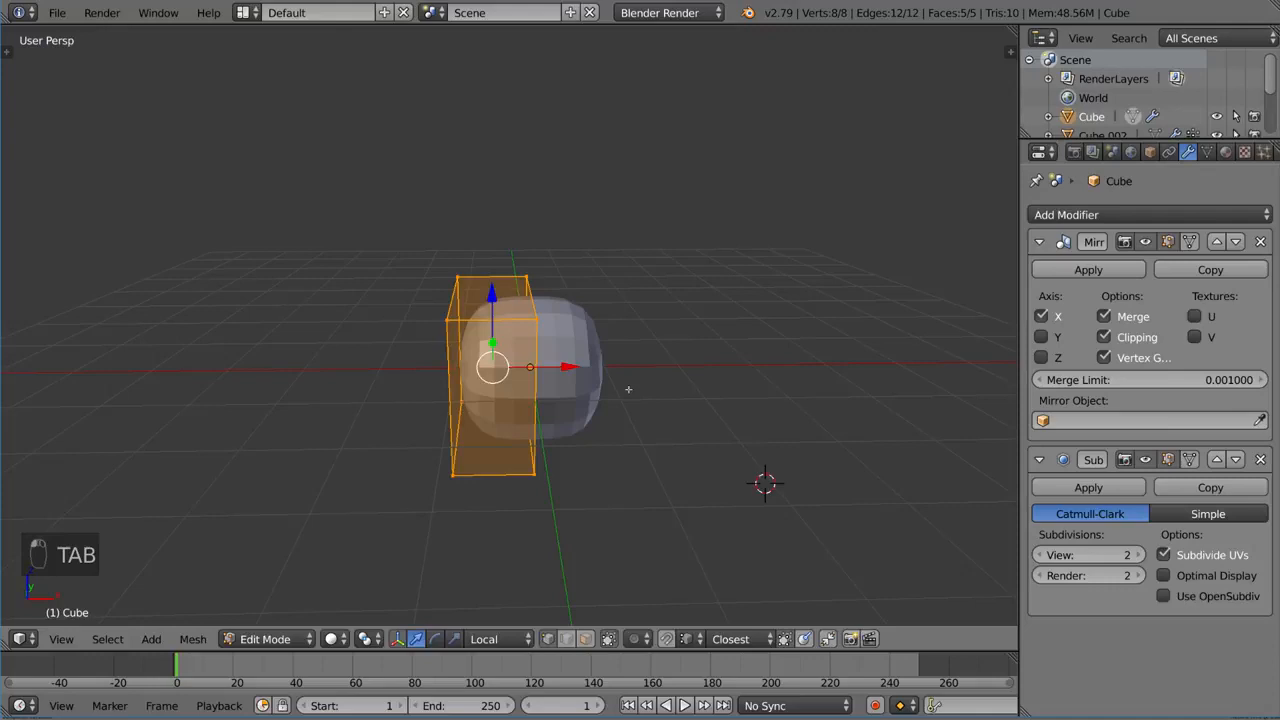
pyautogui.press('Tab')
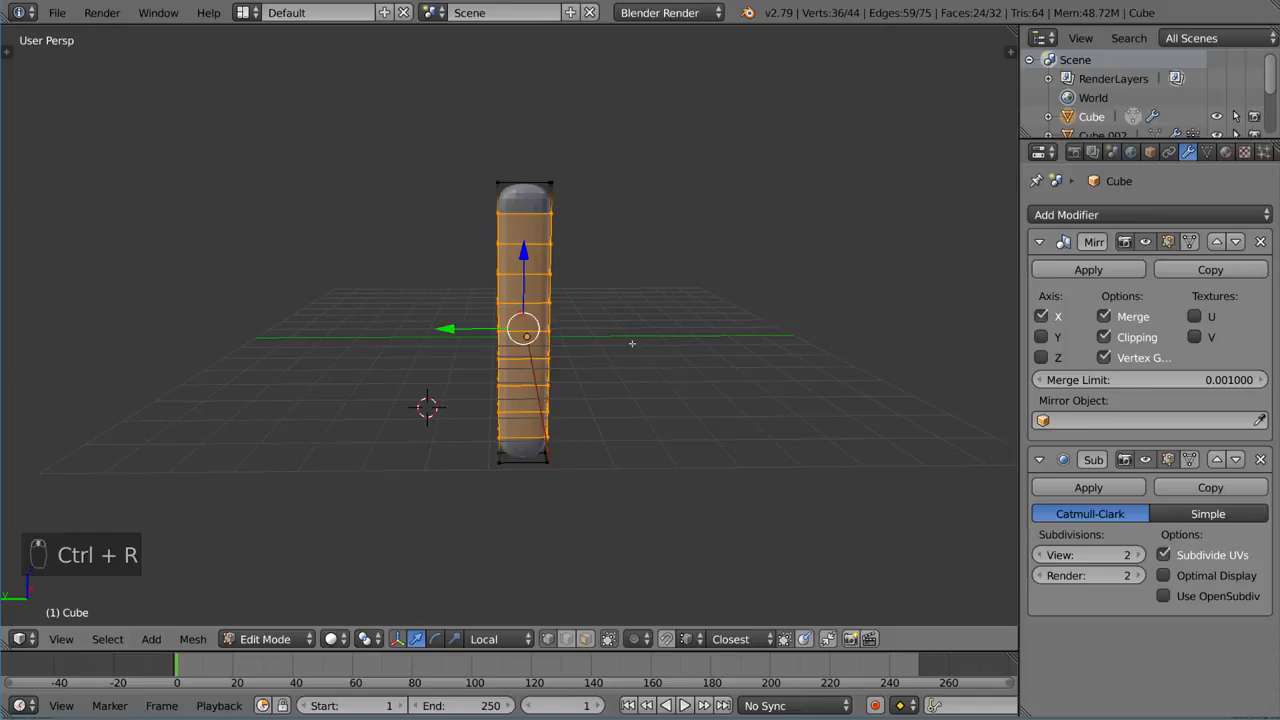
pyautogui.press('Tab')
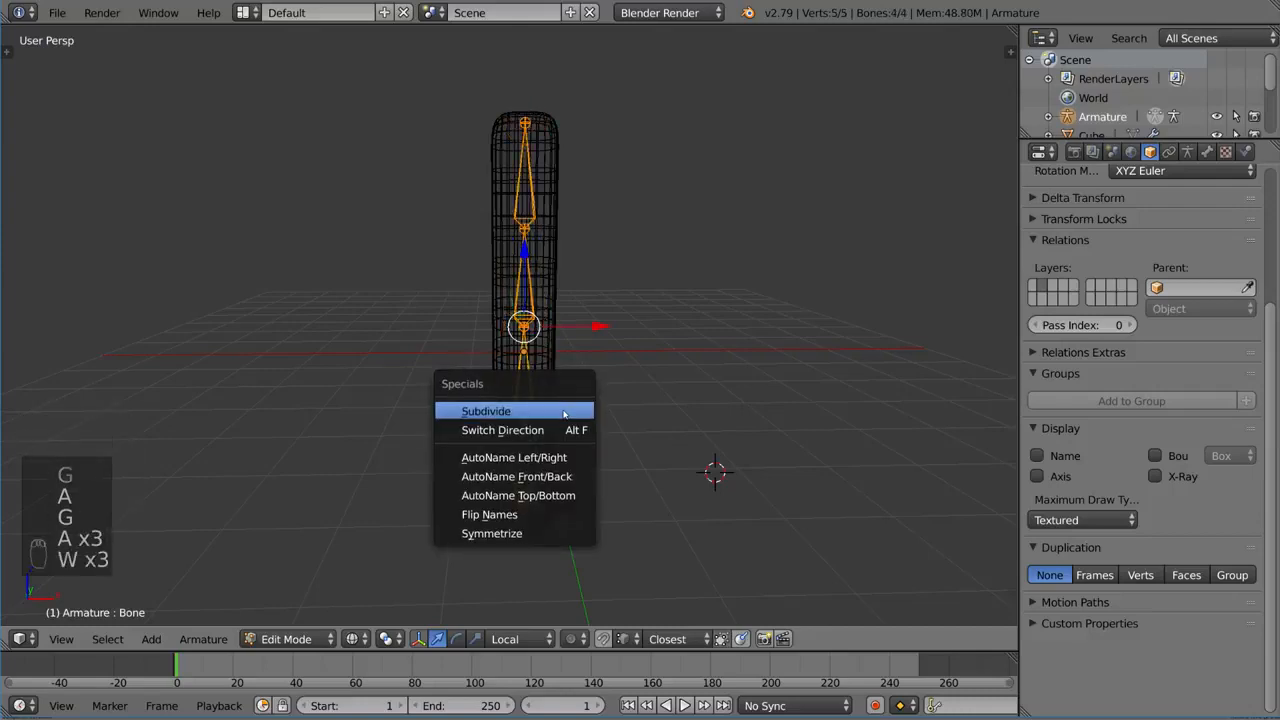
# - Subdivide the armature's single bone into a chain of several bones inside the tube
pyautogui.click(486, 410)
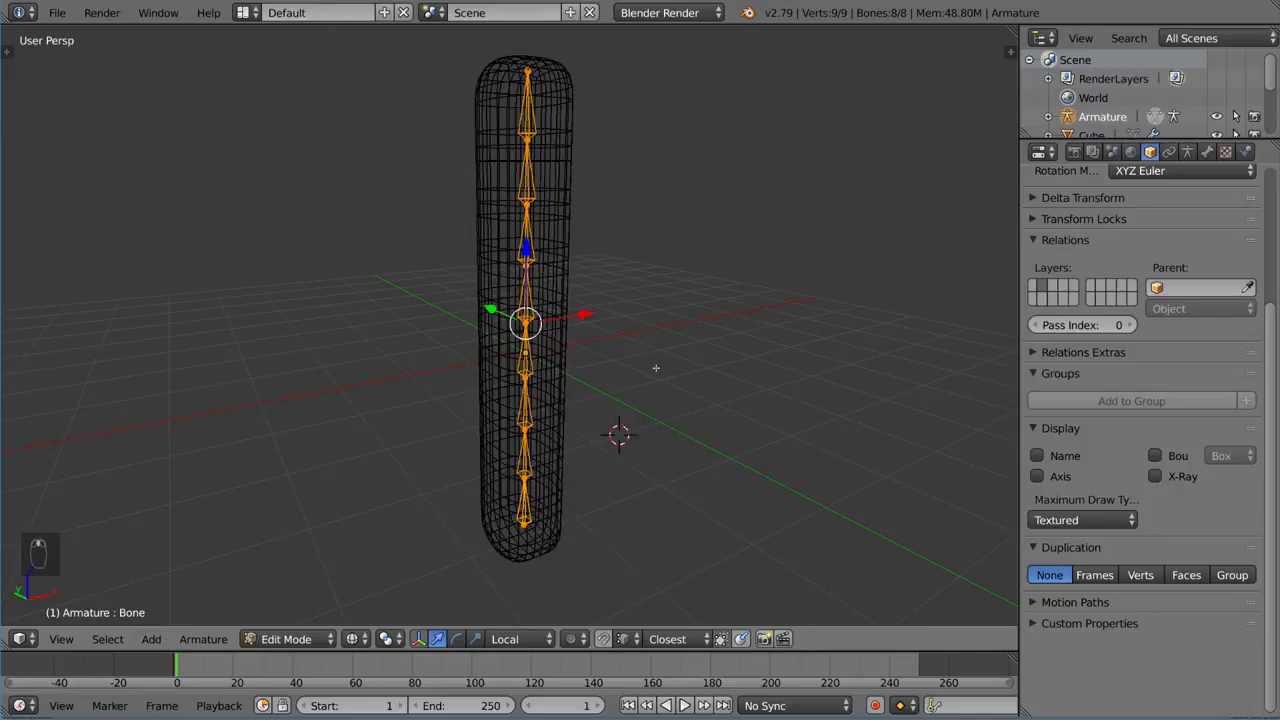
pyautogui.press('Tab')
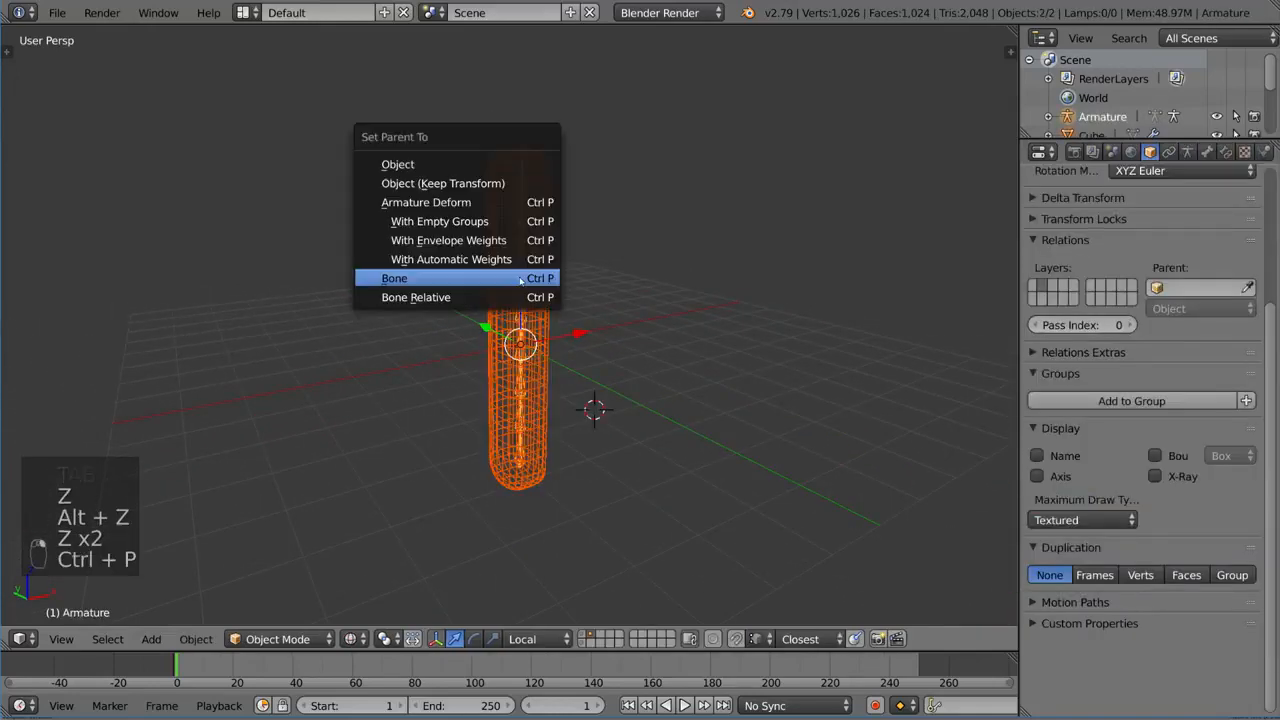
pyautogui.moveTo(440, 220)
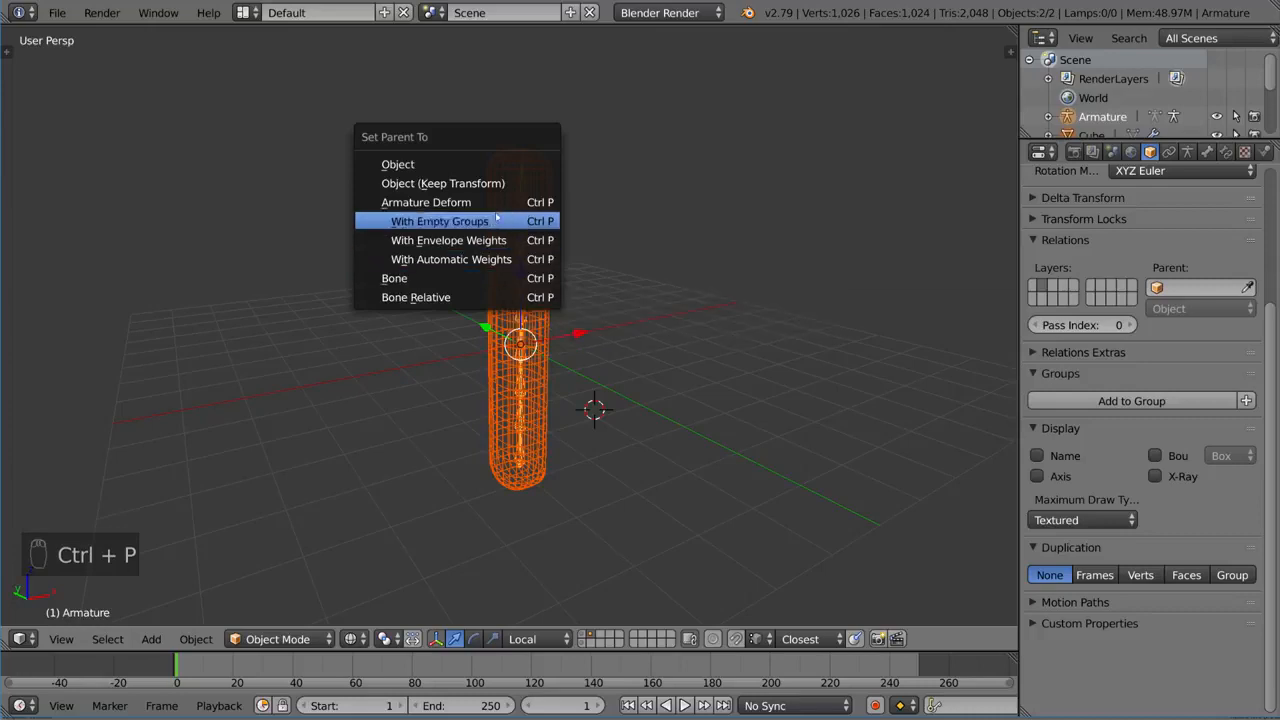
# - Parent the tube to the armature using Armature Deform with empty vertex groups
pyautogui.click(436, 220)
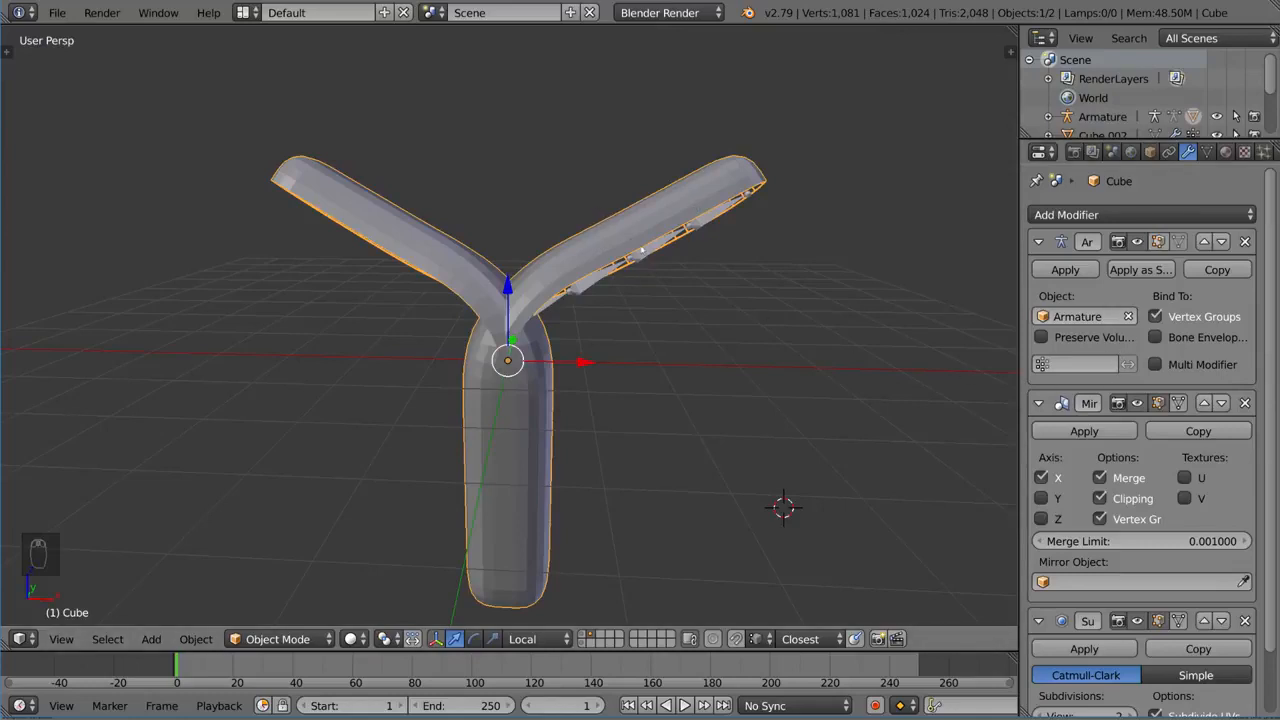
pyautogui.moveTo(568, 272)
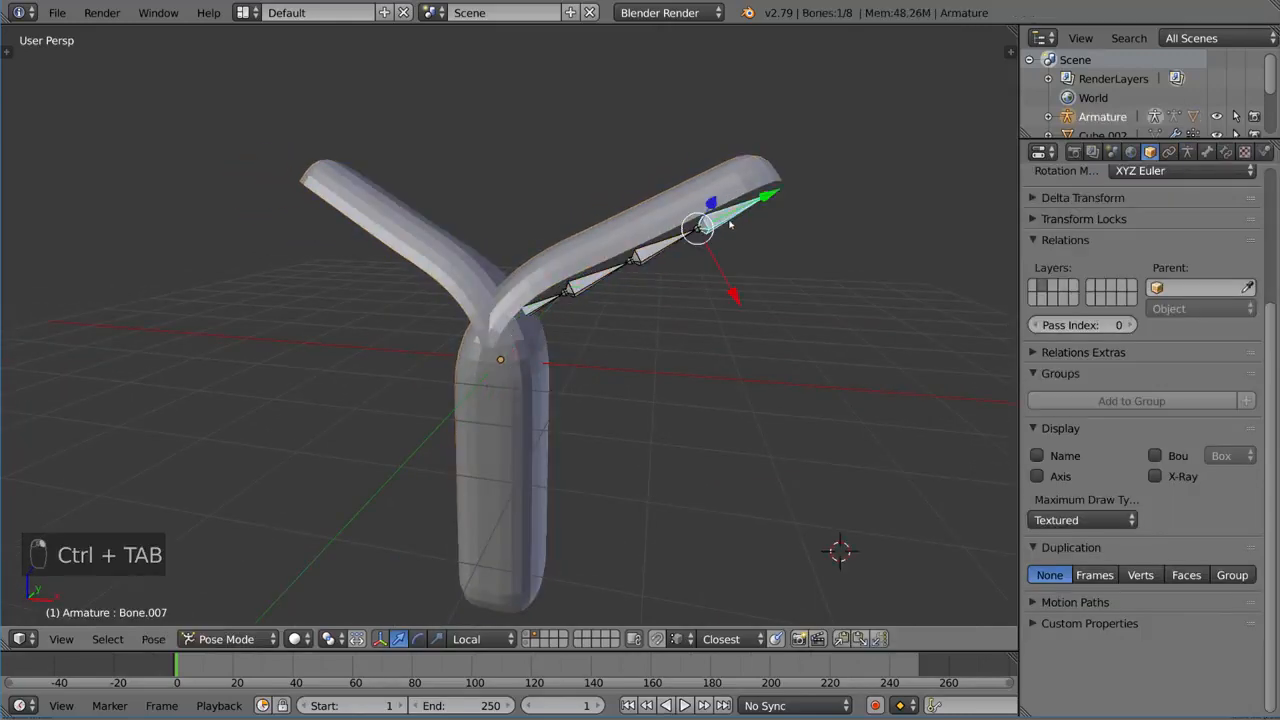
# - Rotate the posed bones so the tube bends into a symmetric arch with drooping arms
pyautogui.press('r')
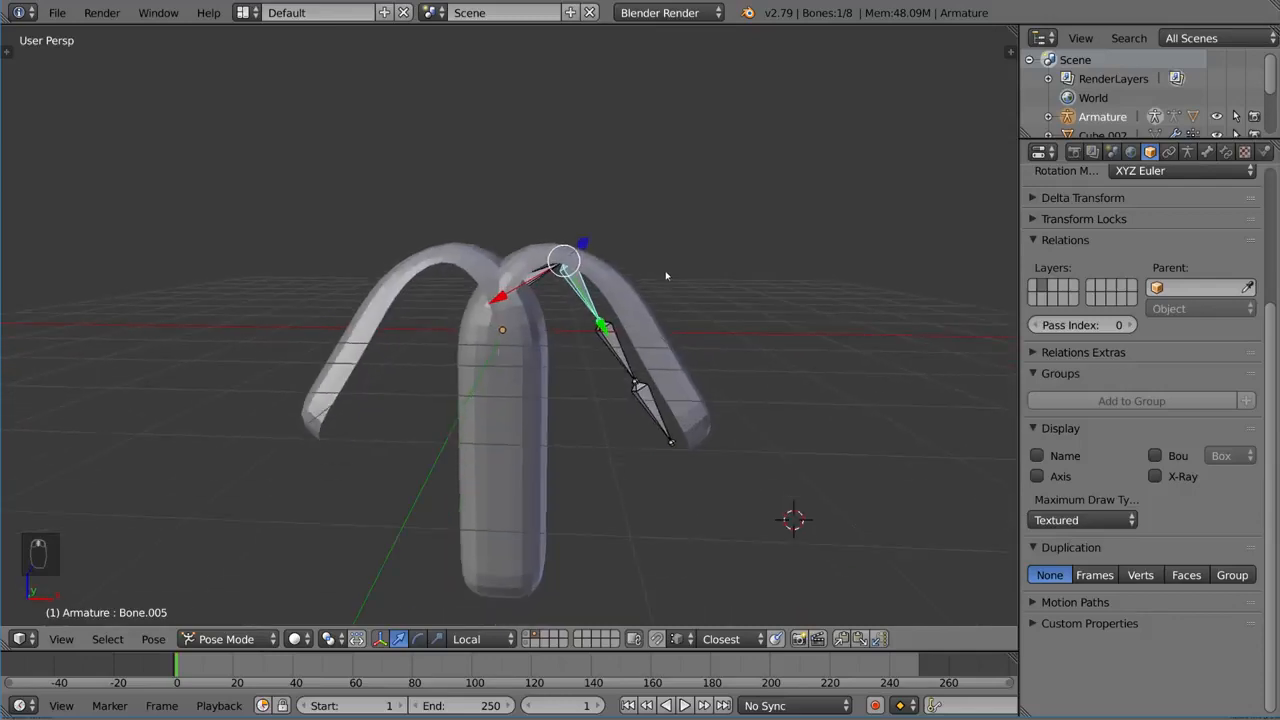
pyautogui.press('Ctrl+Tab')
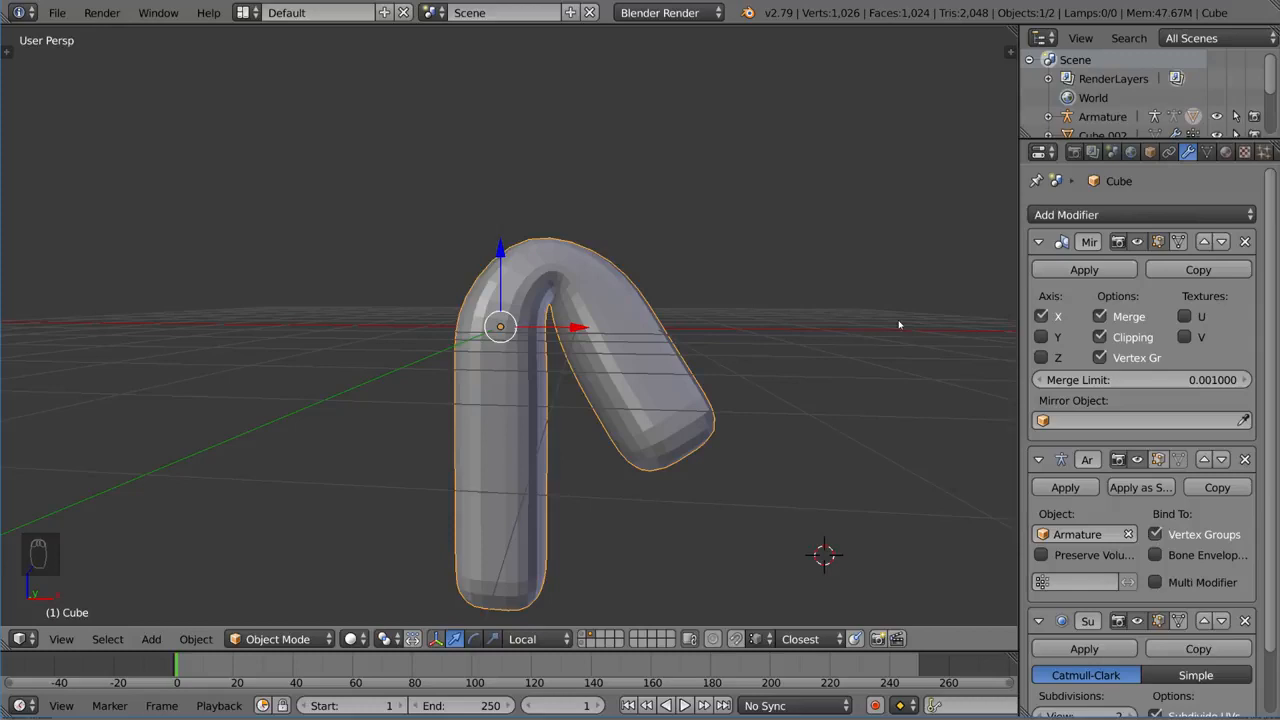
pyautogui.moveTo(896, 320)
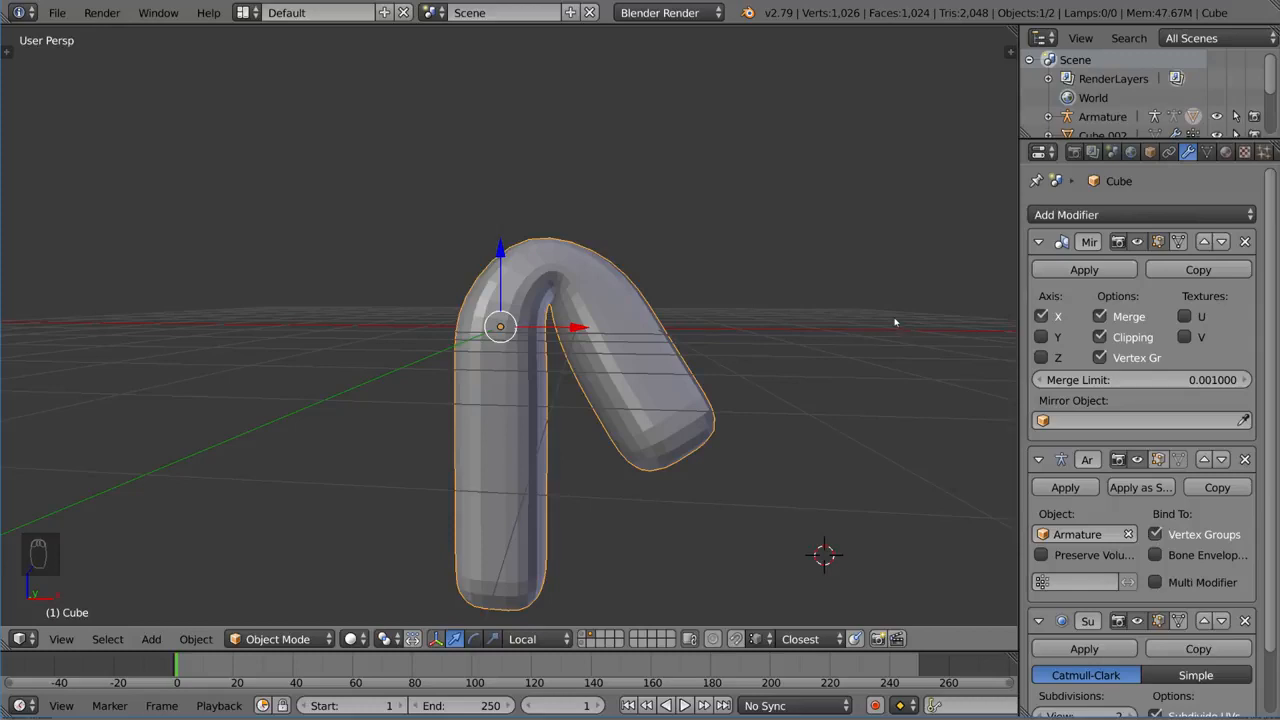